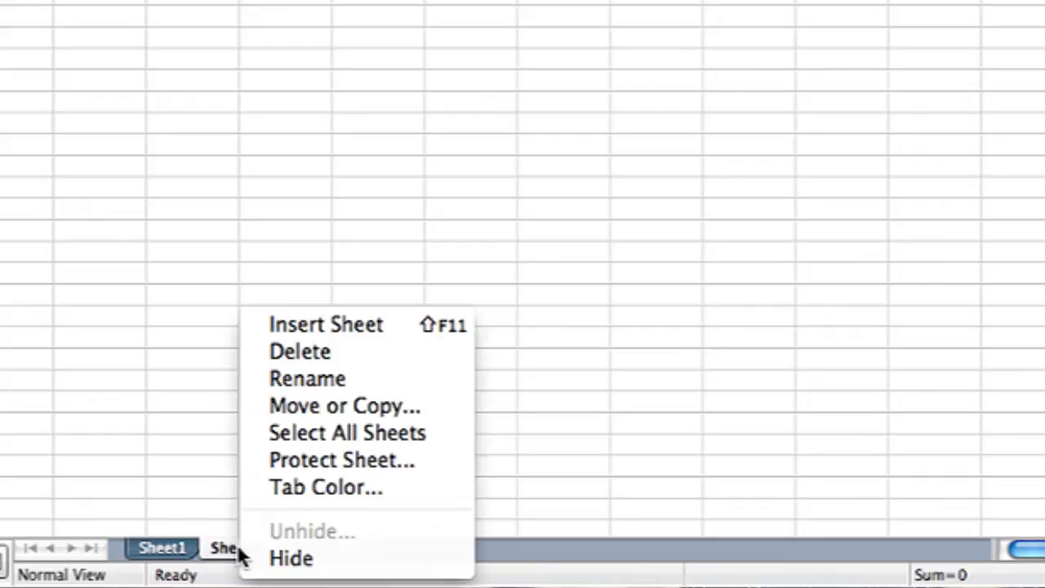
Bring up the tab colour palette for Sheet1 from its right-click menu.
left_click(325, 487)
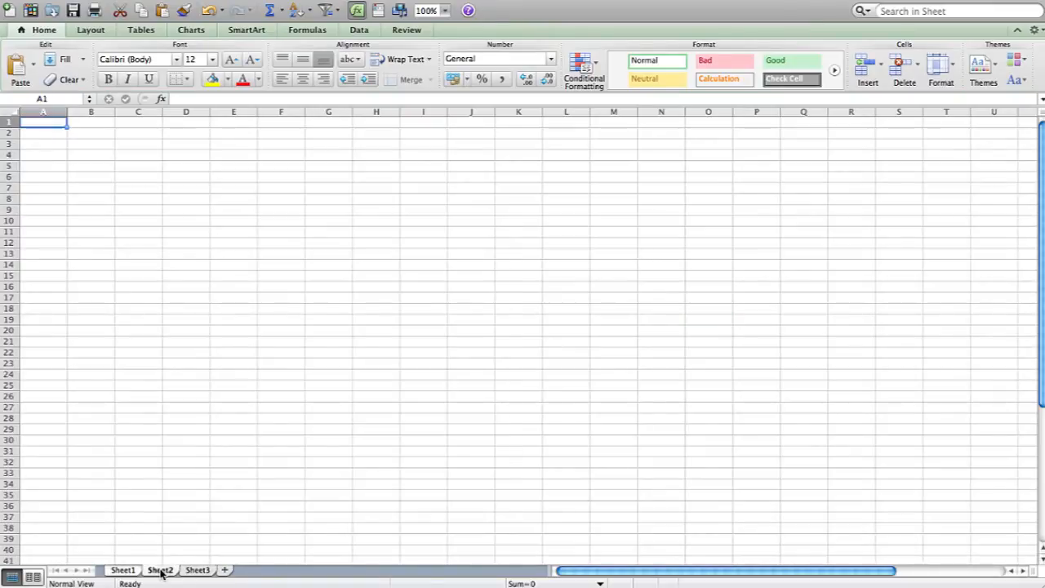
left_click(123, 570)
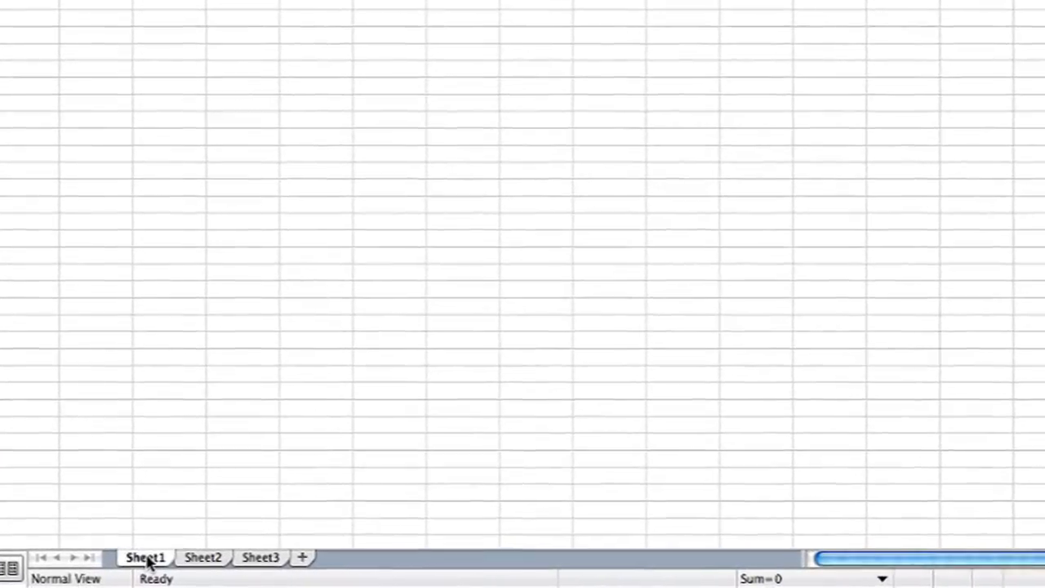
right_click(145, 557)
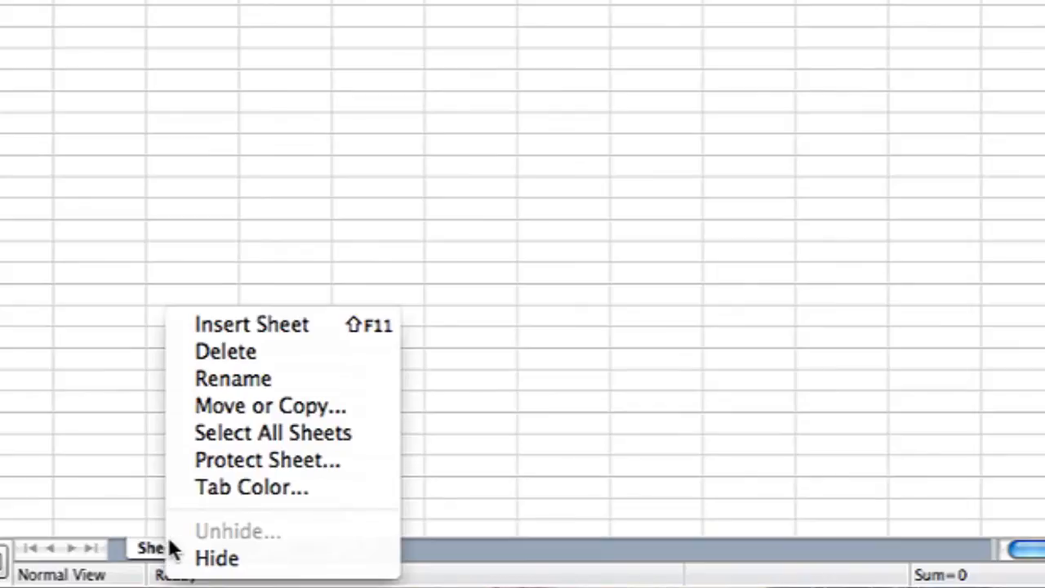
left_click(251, 486)
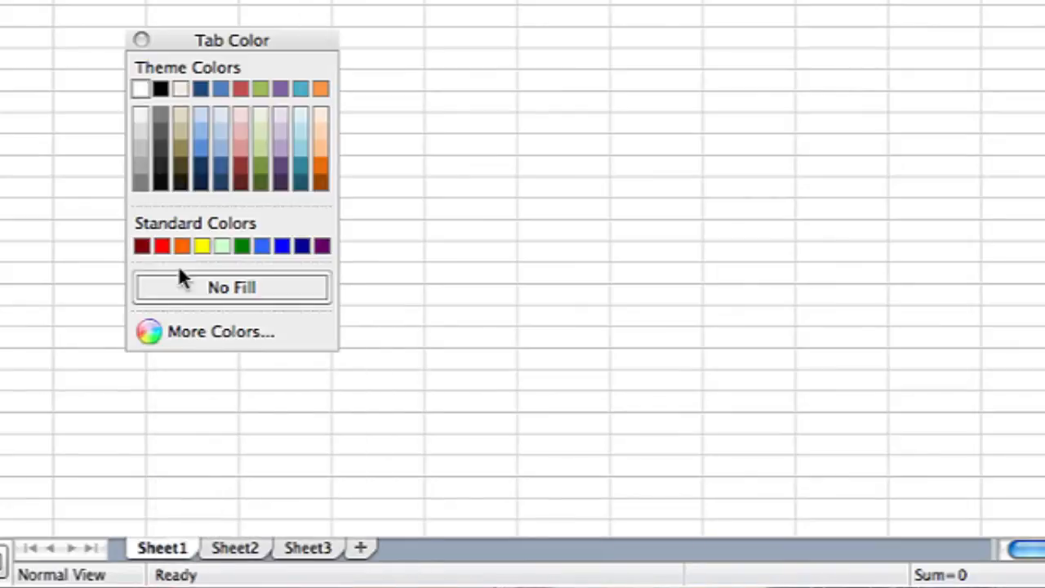
mouse_move(200, 167)
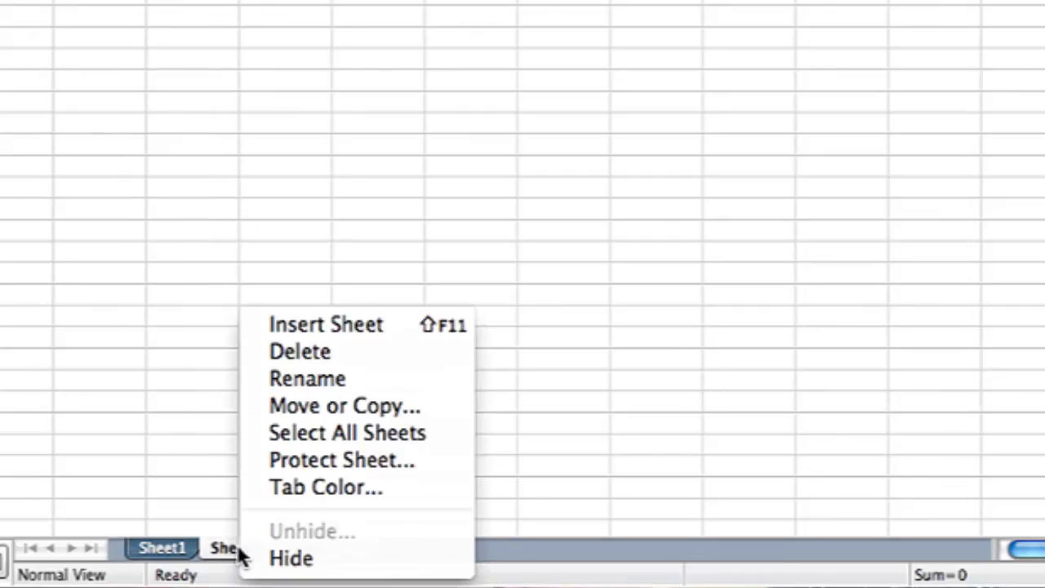
Colour Sheet2 green and Sheet3 yellow, then add a new uncoloured Sheet4.
left_click(325, 487)
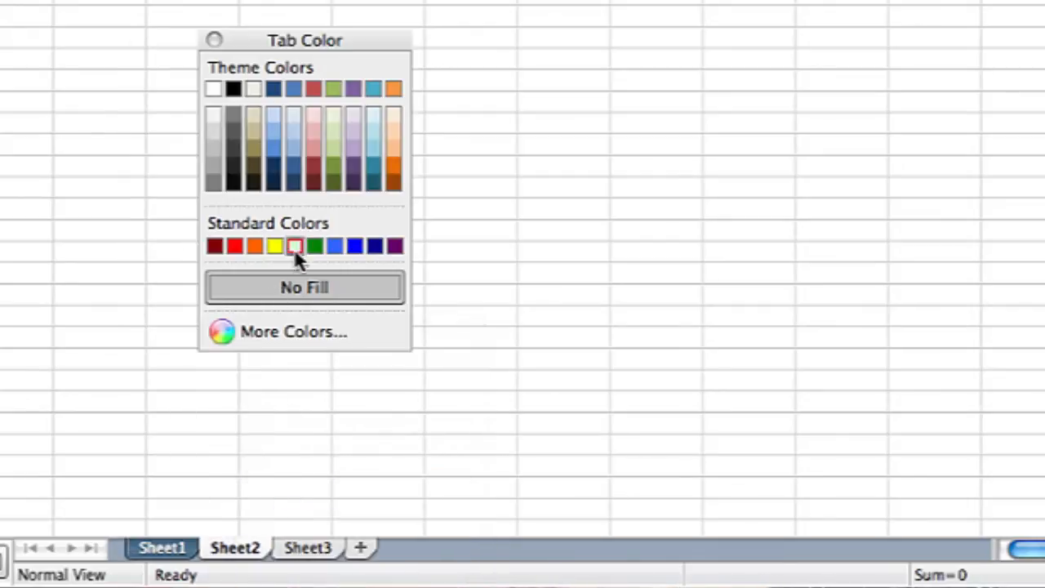
left_click(295, 246)
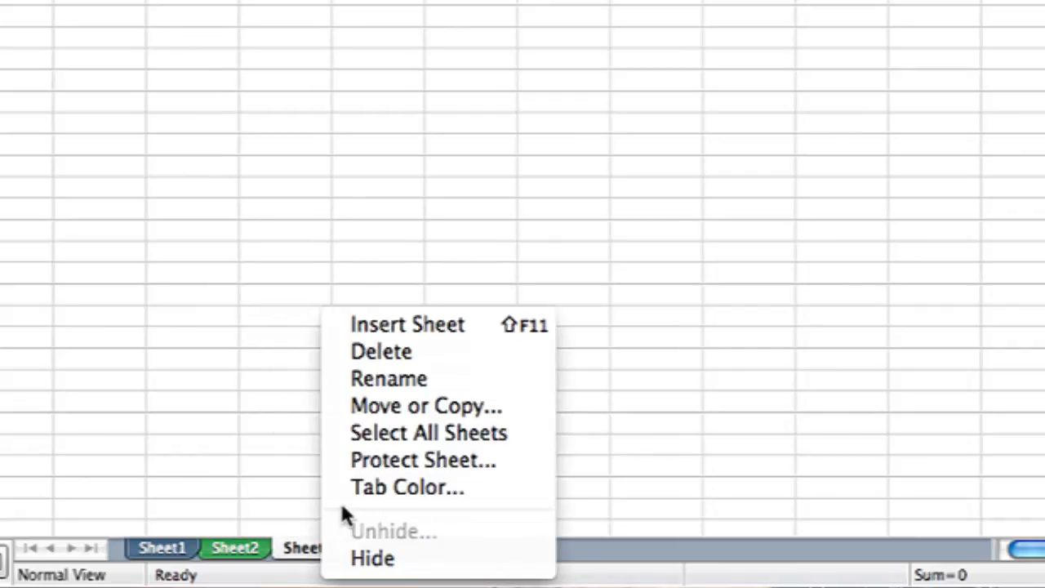
left_click(407, 486)
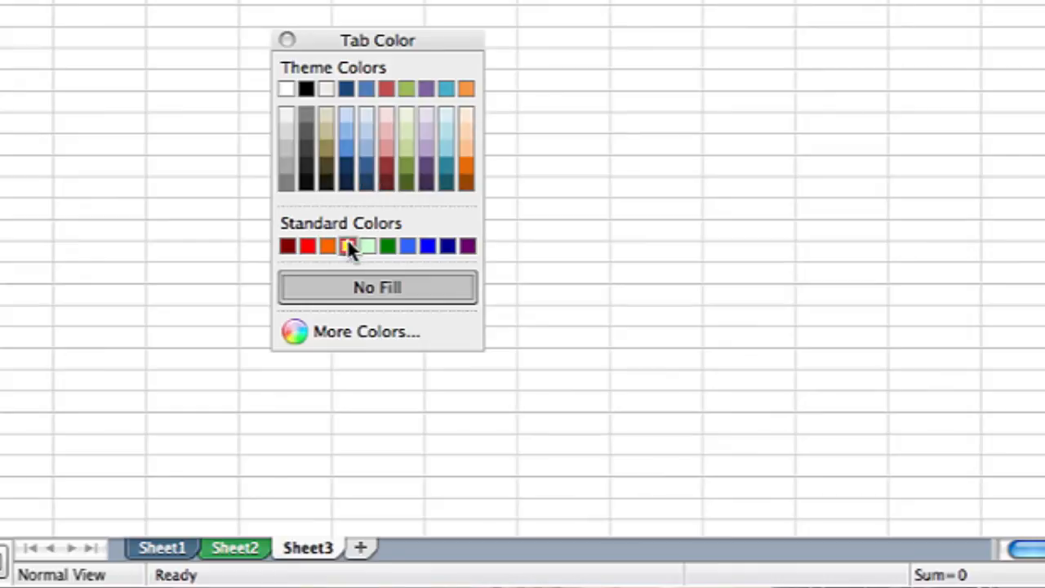
left_click(367, 246)
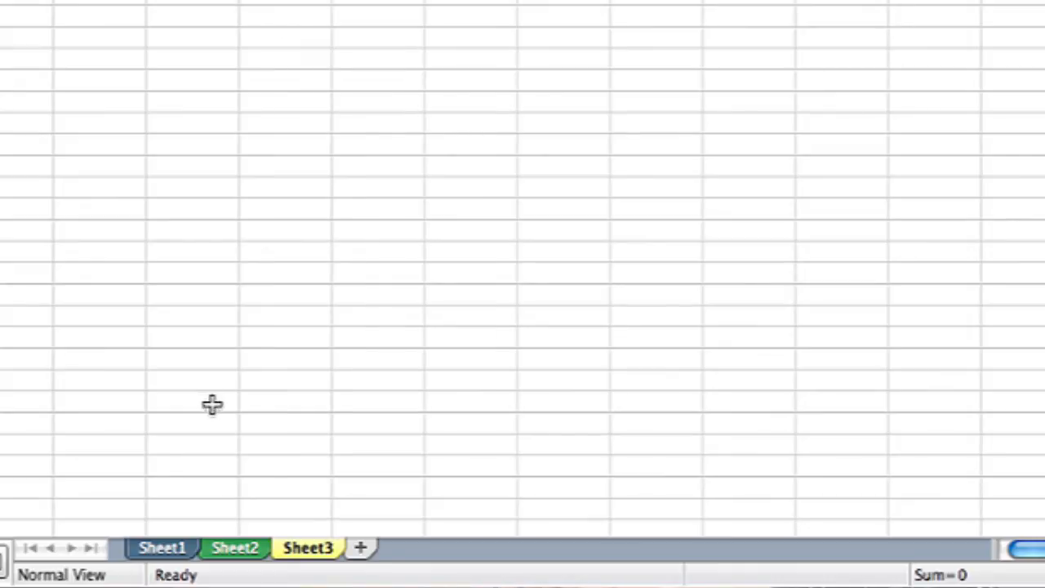
left_click(360, 548)
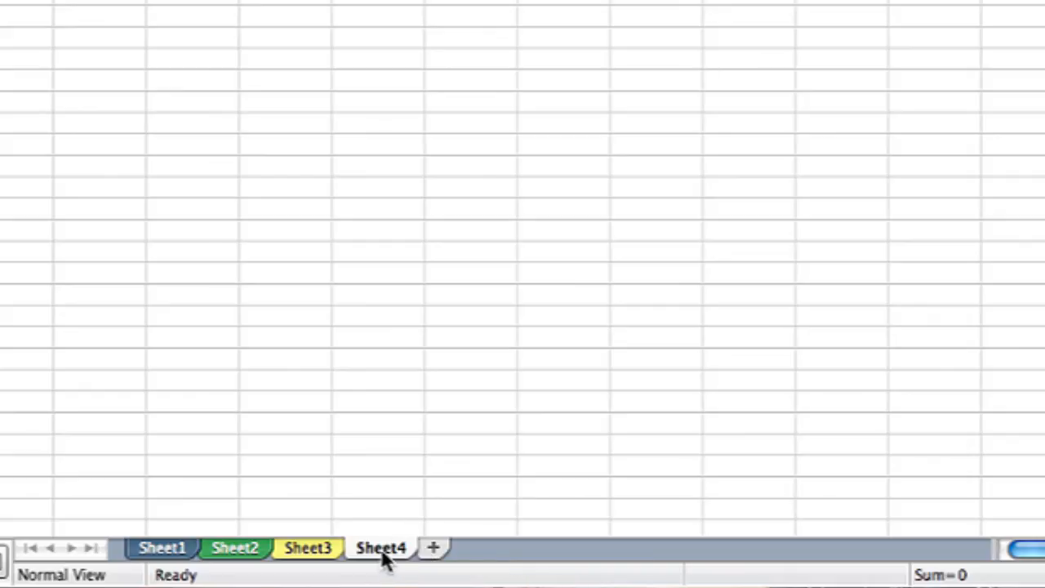
mouse_move(433, 555)
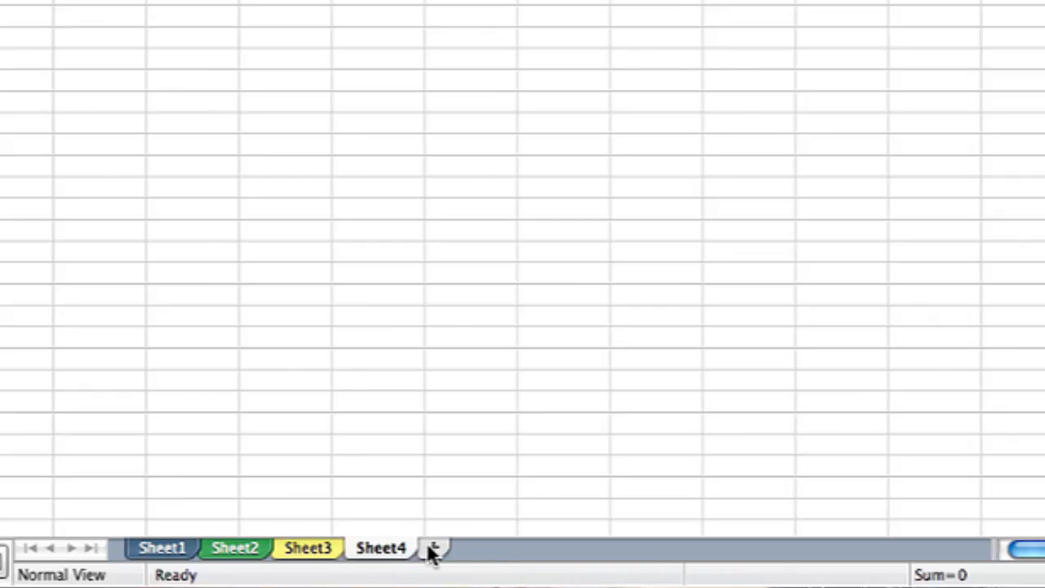